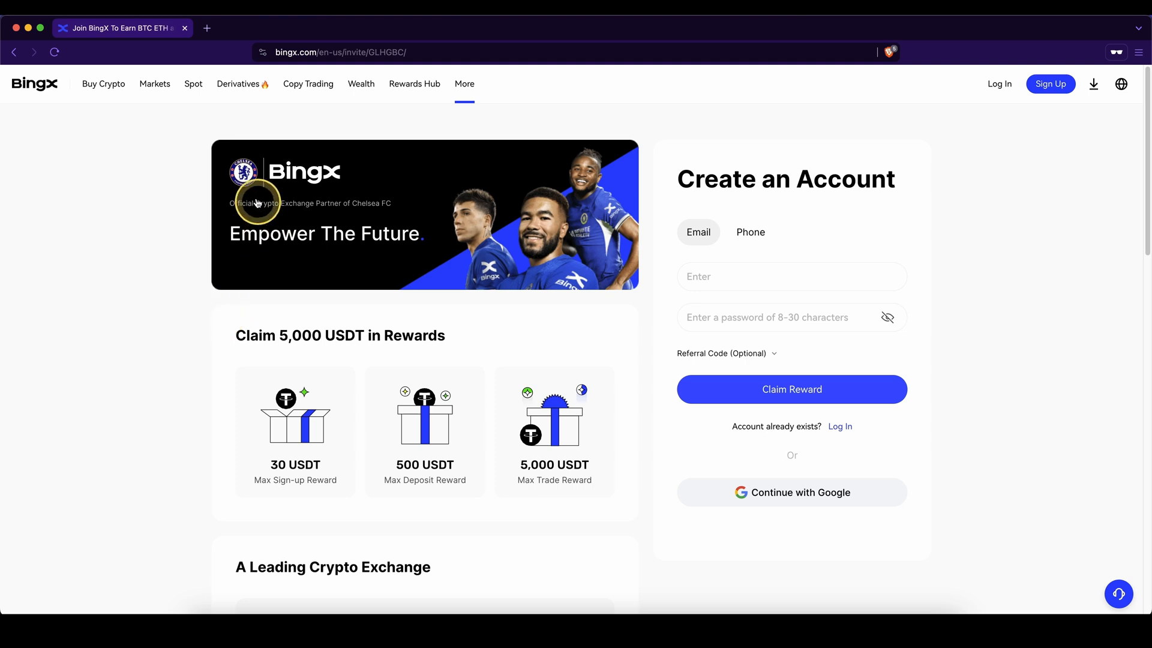
{"action": "mouse_move", "coordinate": [255, 355]}
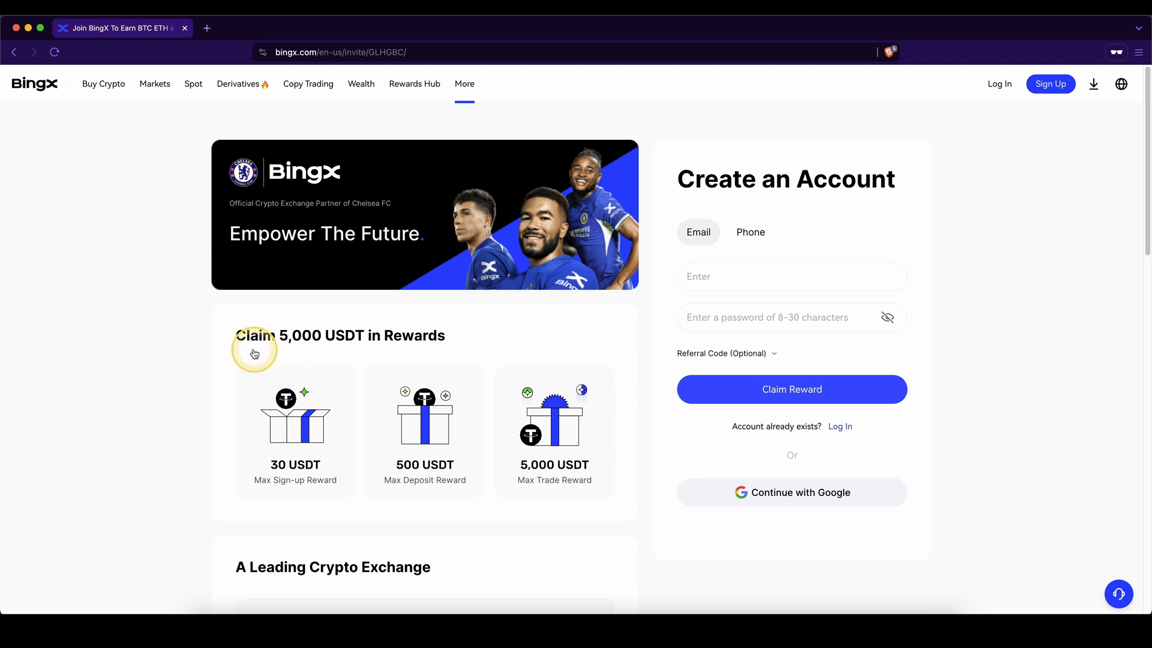
{"action": "mouse_move", "coordinate": [997, 226]}
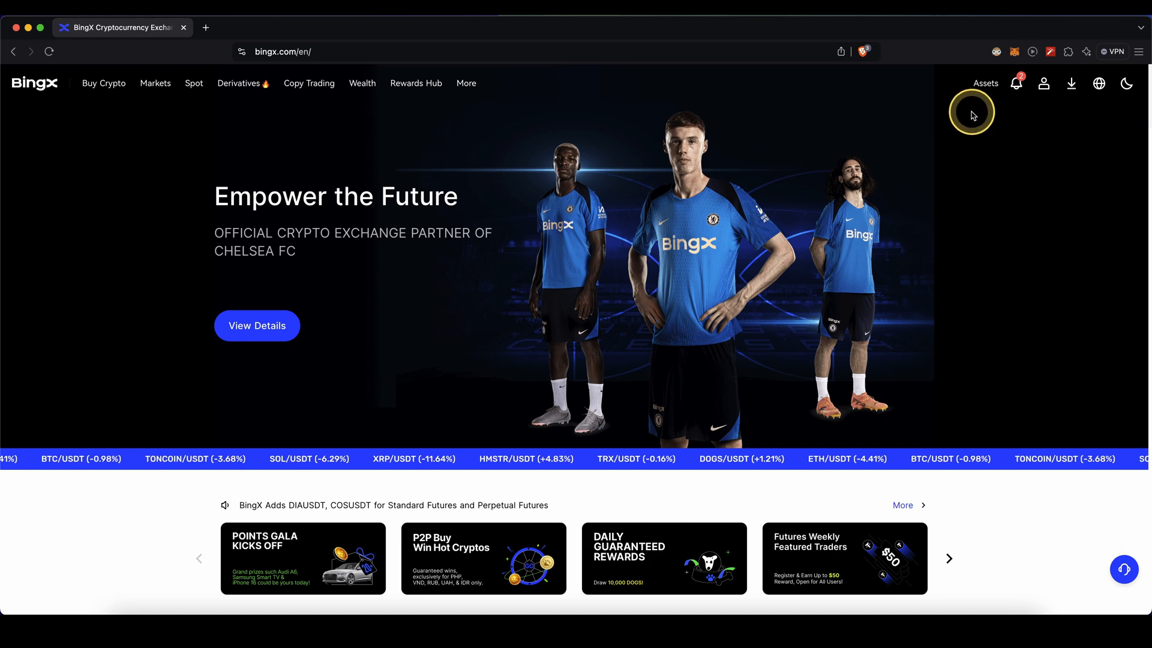
Step: Go from the Assets menu to the crypto Withdraw form for USDT
{"action": "left_click", "coordinate": [985, 82]}
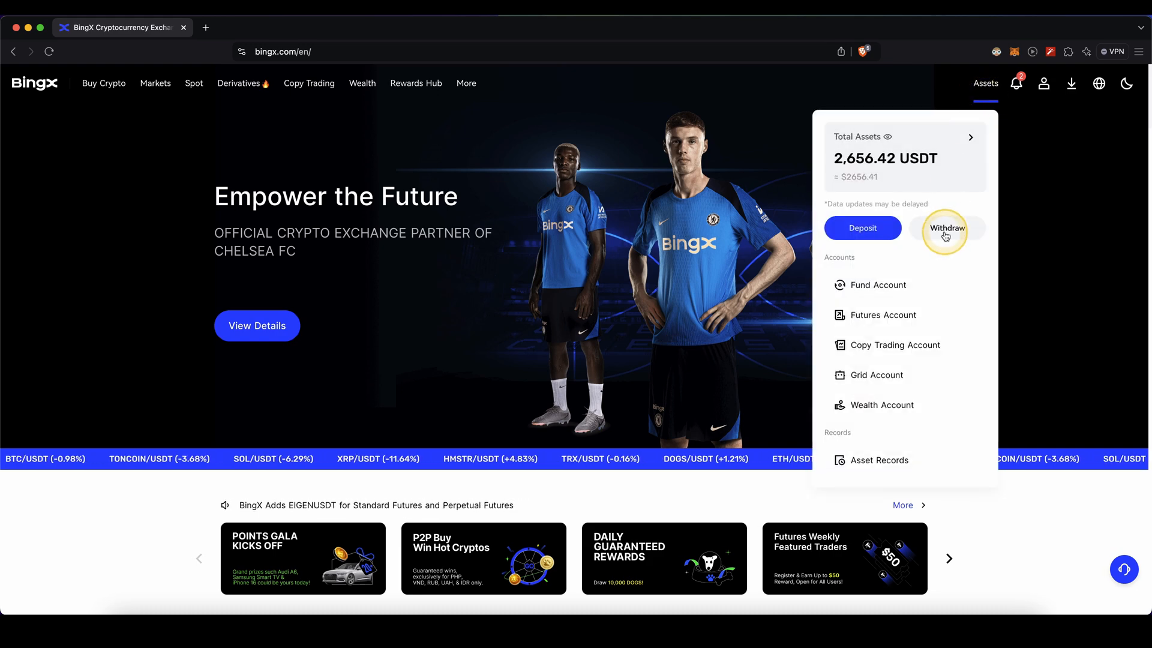
{"action": "left_click", "coordinate": [946, 228]}
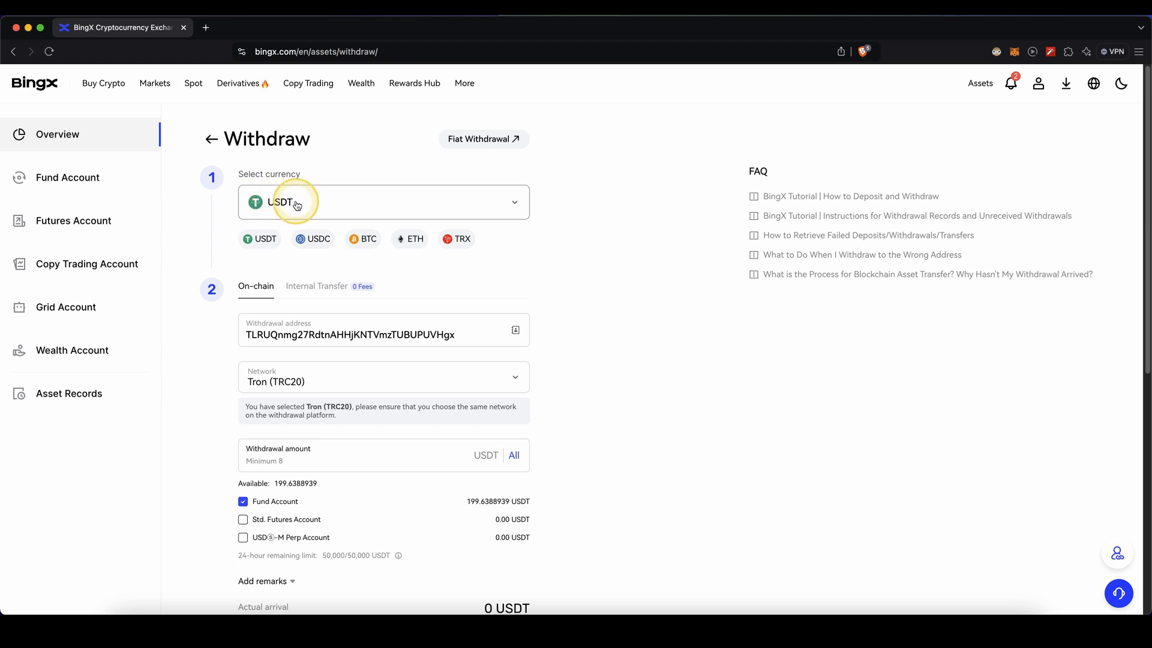
{"action": "left_click", "coordinate": [383, 202]}
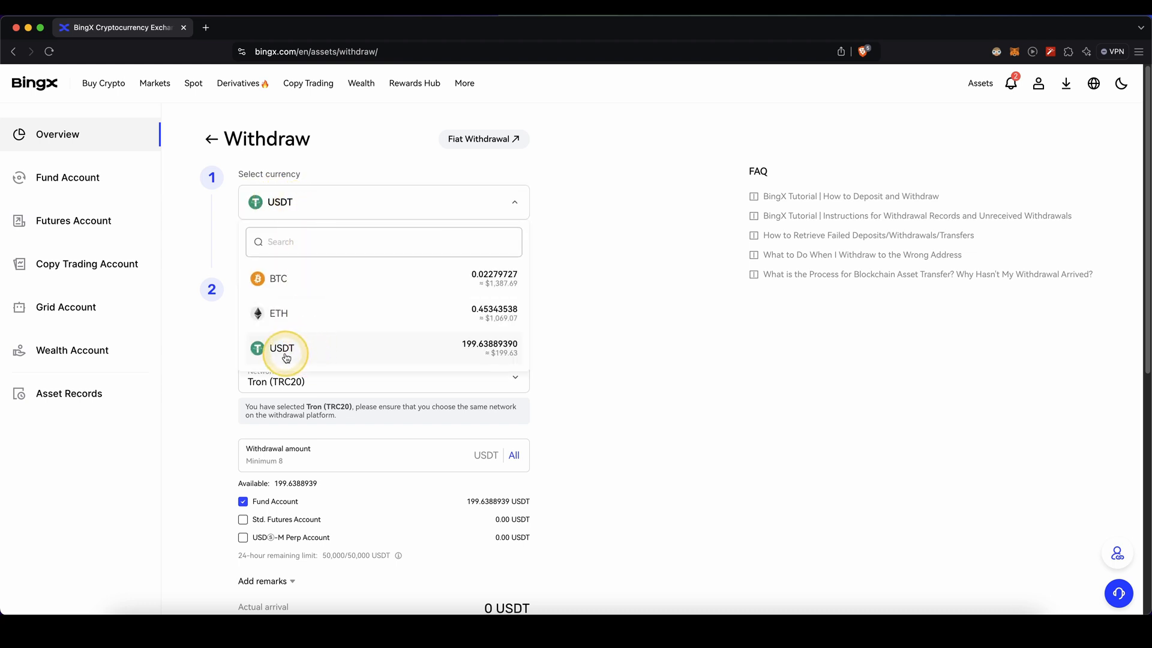
{"action": "mouse_move", "coordinate": [301, 298]}
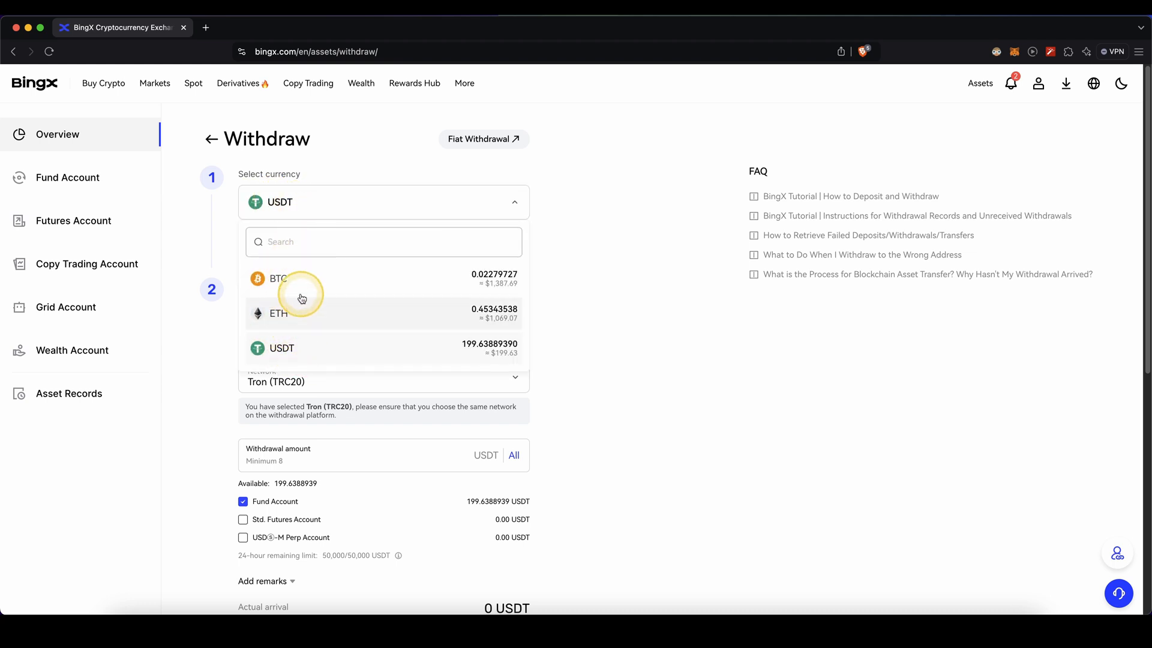
{"action": "mouse_move", "coordinate": [459, 366]}
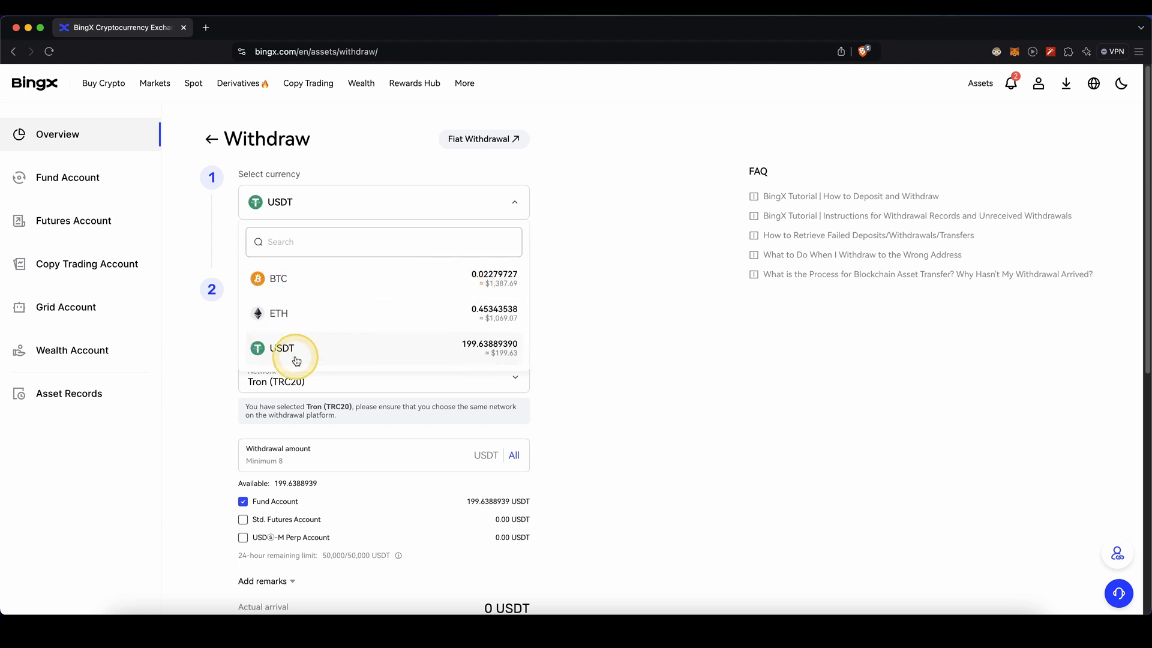
{"action": "left_click", "coordinate": [282, 348]}
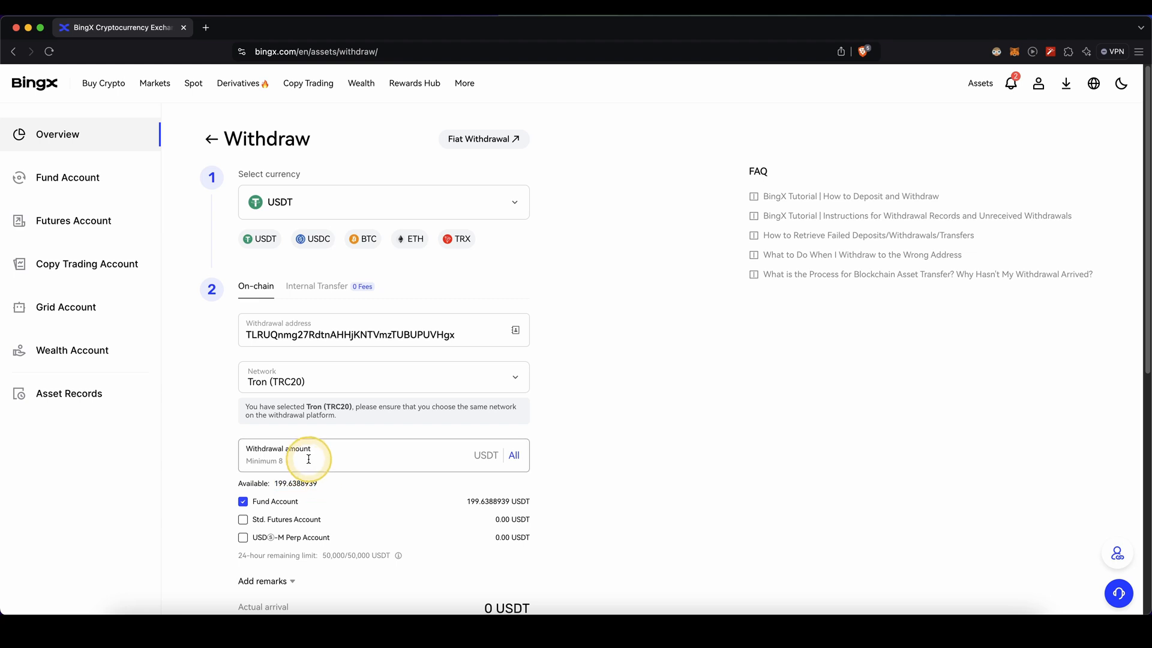
Step: Enter a 120 USDT withdrawal amount and check the 119 USDT arrival after the 1 USDT fee
{"action": "type", "text": "120"}
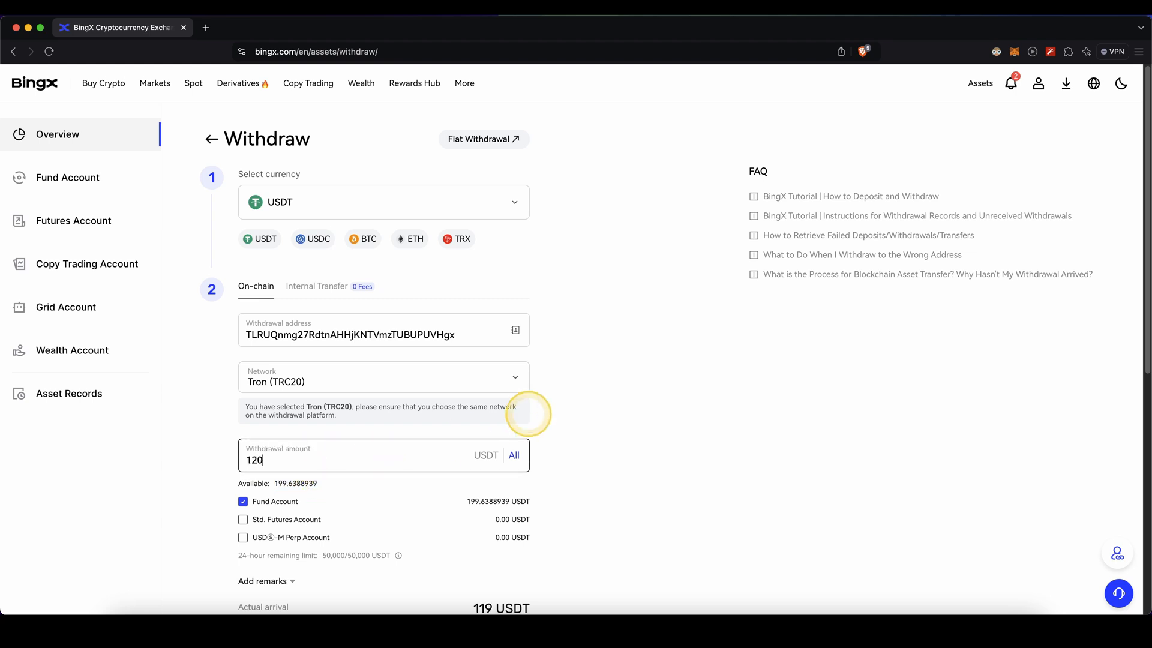
{"action": "scroll", "scroll_direction": "down", "scroll_amount": 3}
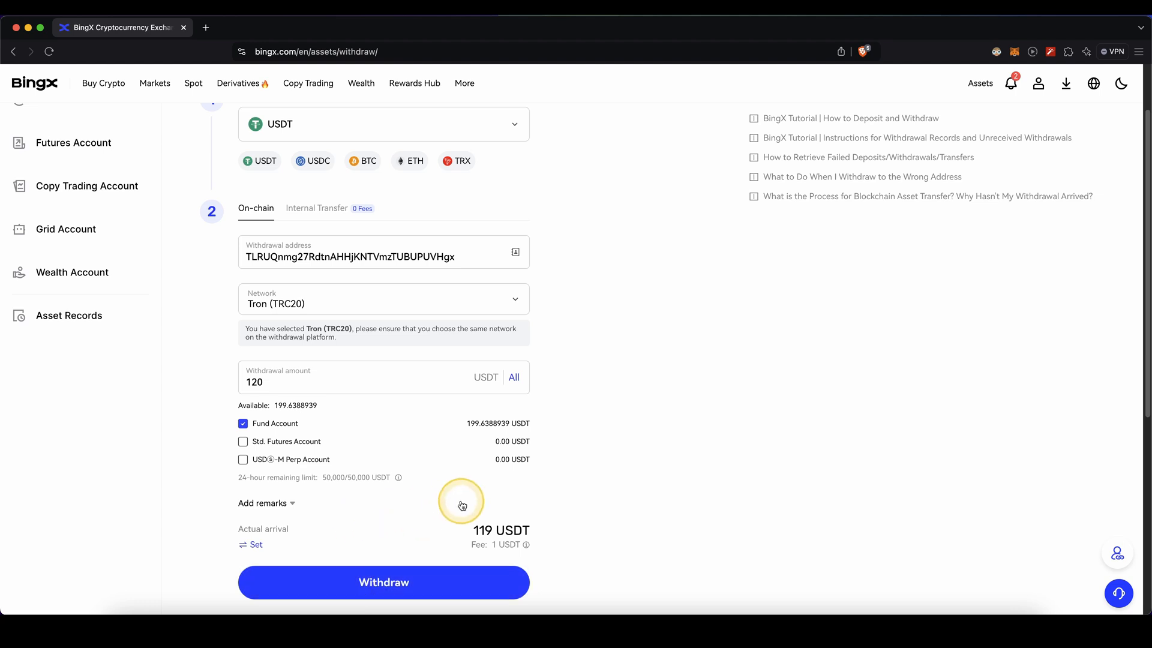
{"action": "scroll", "scroll_direction": "up", "scroll_amount": 3}
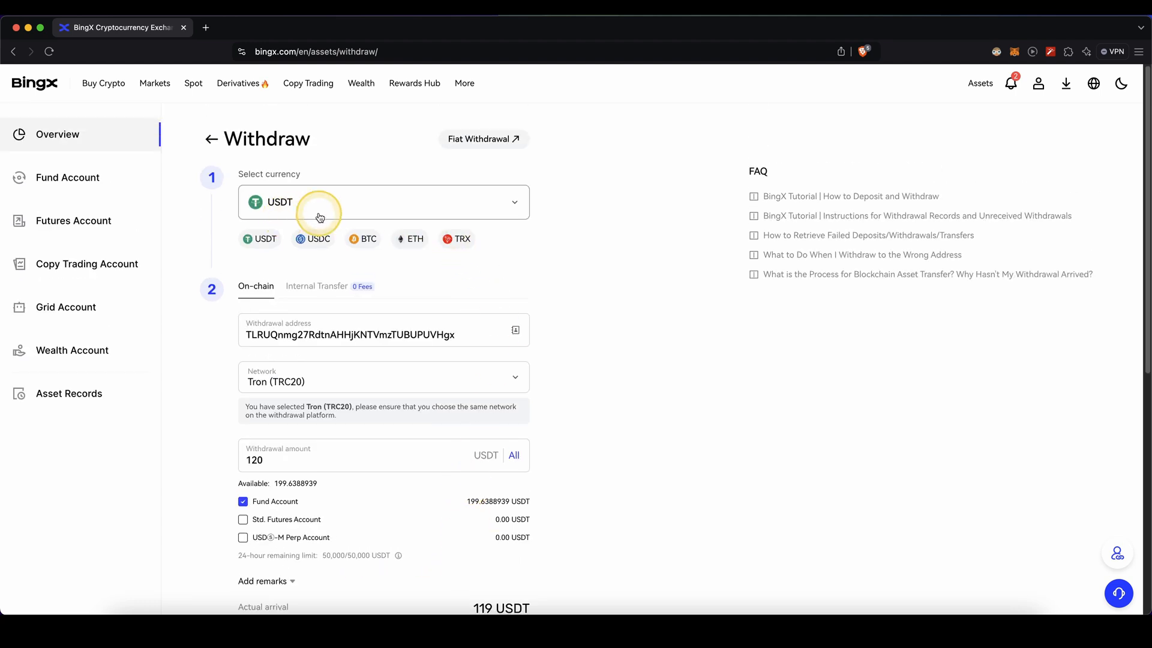
{"action": "mouse_move", "coordinate": [421, 205]}
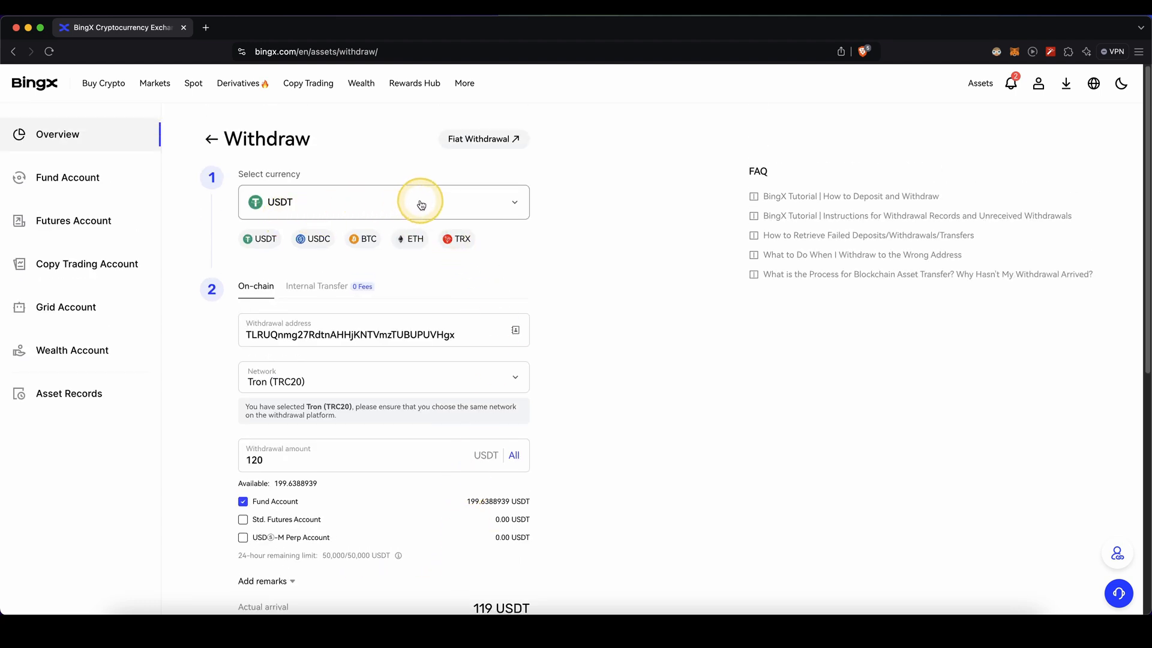